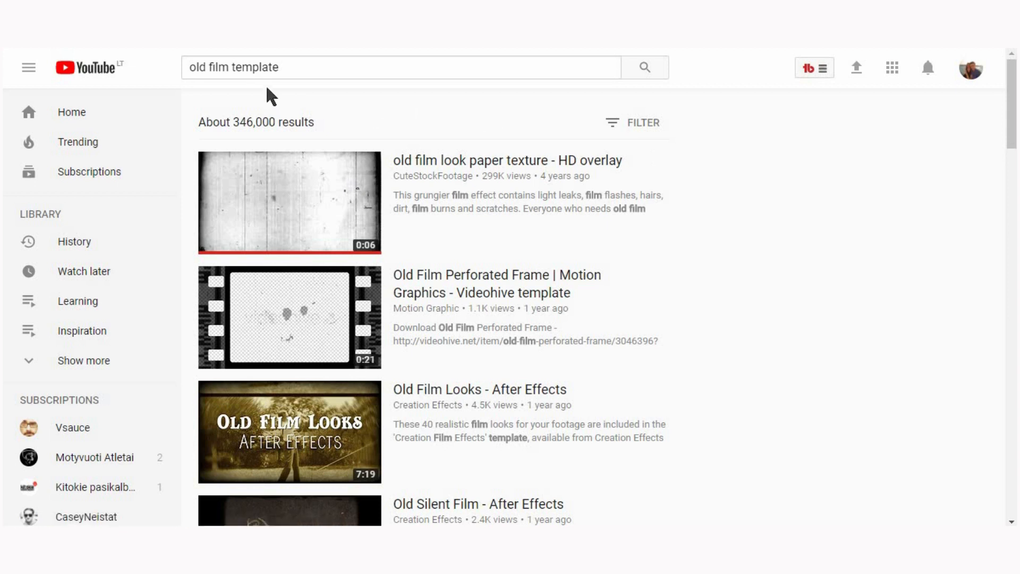
pyautogui.moveTo(323, 67)
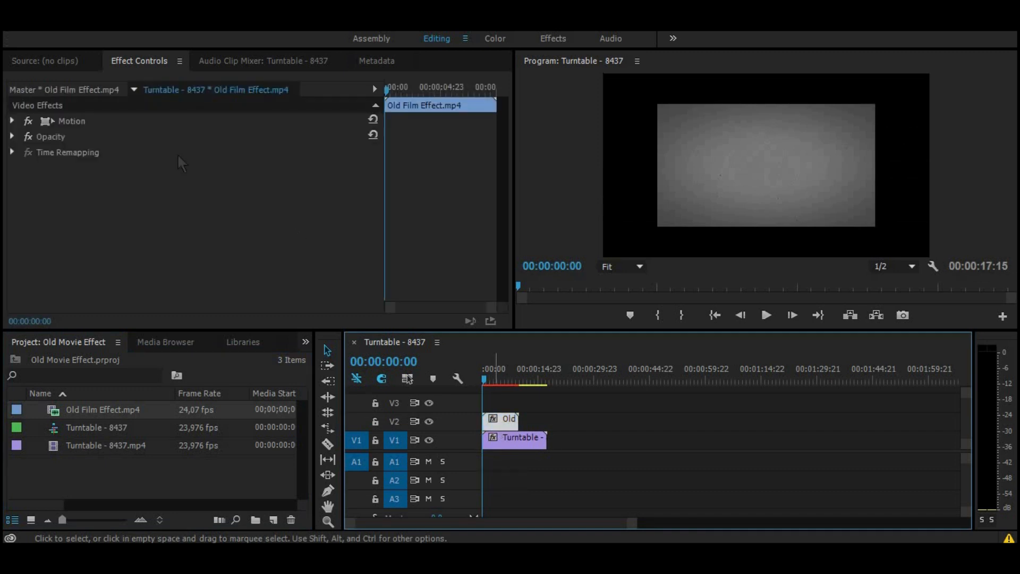
# - Expand Motion and Opacity in Effect Controls and set the old-film clip's blend mode to Overlay
pyautogui.click(12, 121)
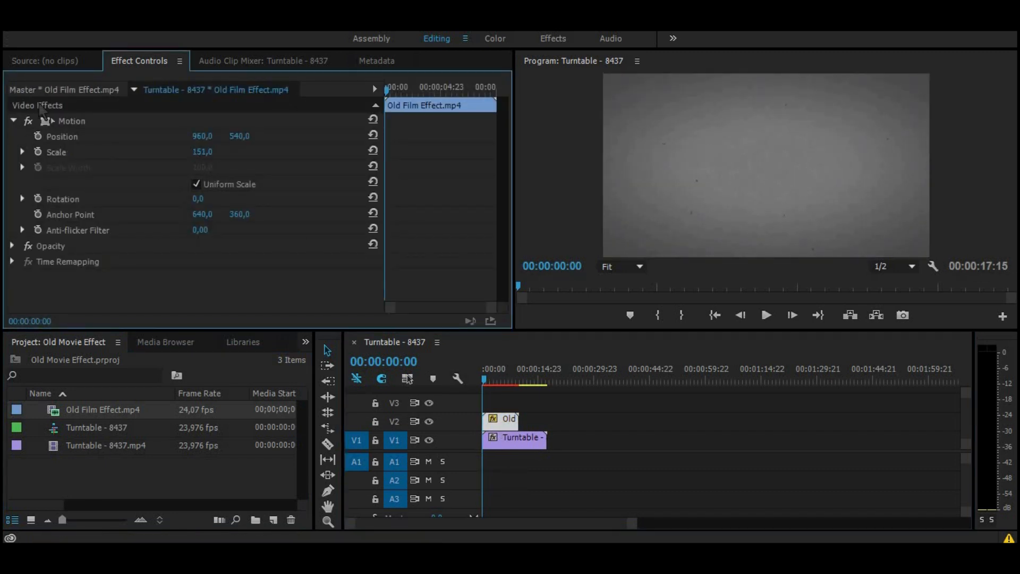
pyautogui.click(12, 246)
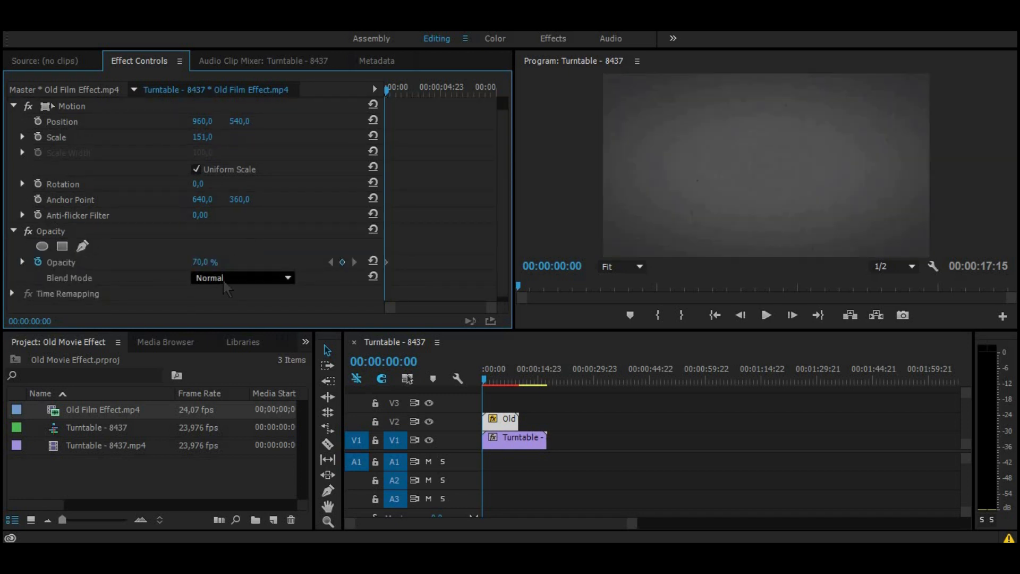
pyautogui.click(241, 278)
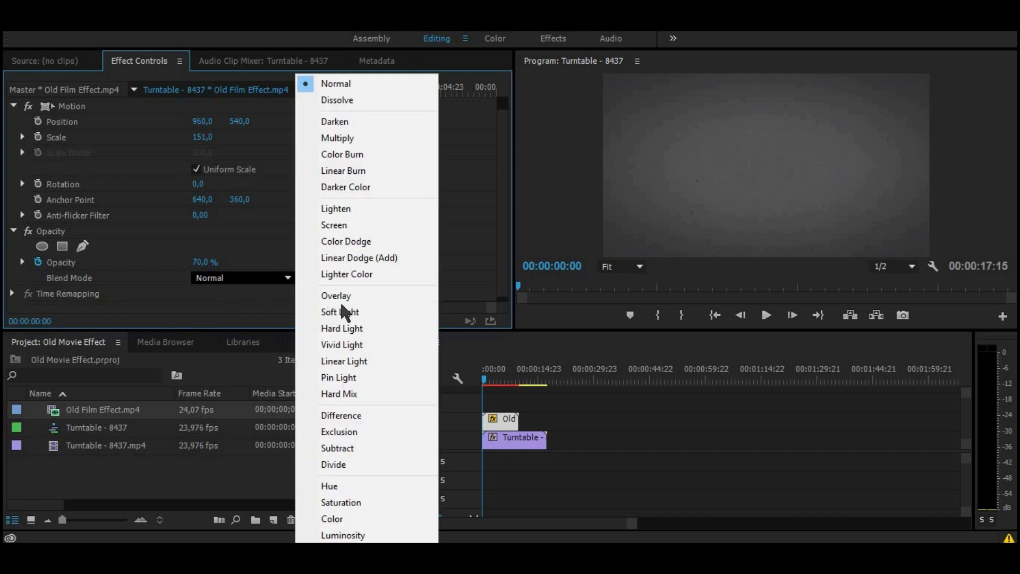
pyautogui.click(336, 296)
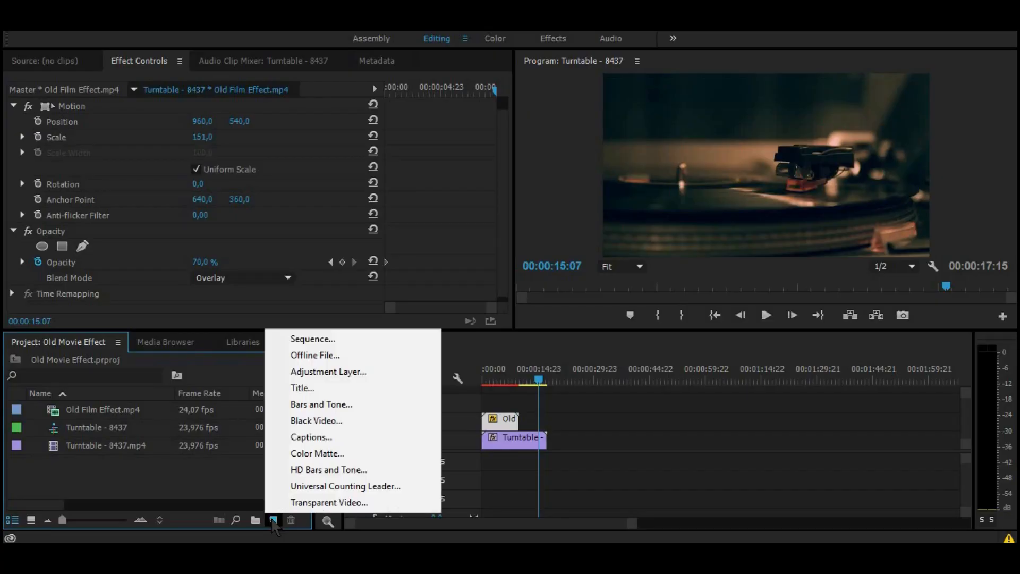
pyautogui.moveTo(317, 453)
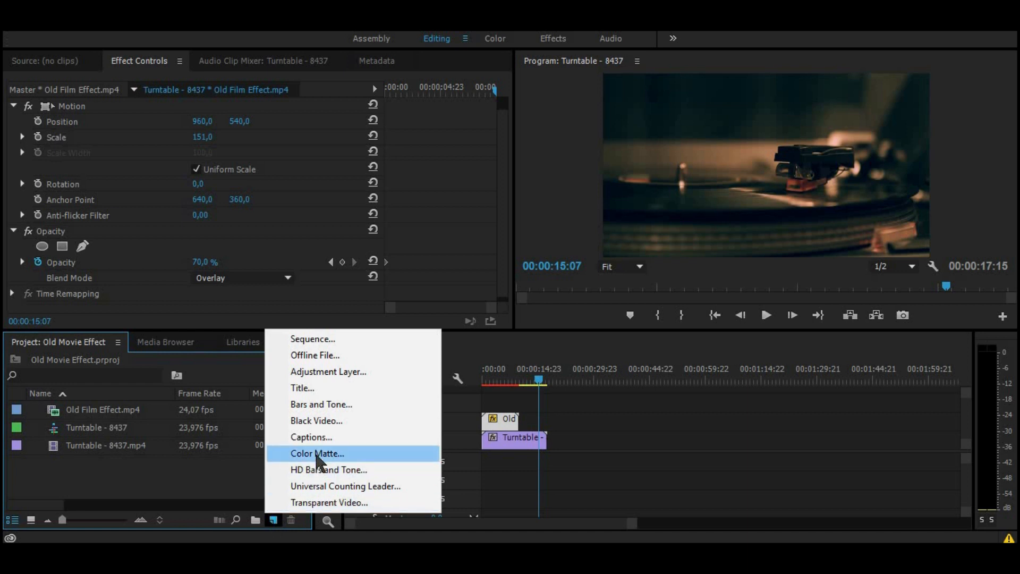
# - Create a new Color Matte, accepting the default colour and name
pyautogui.click(317, 453)
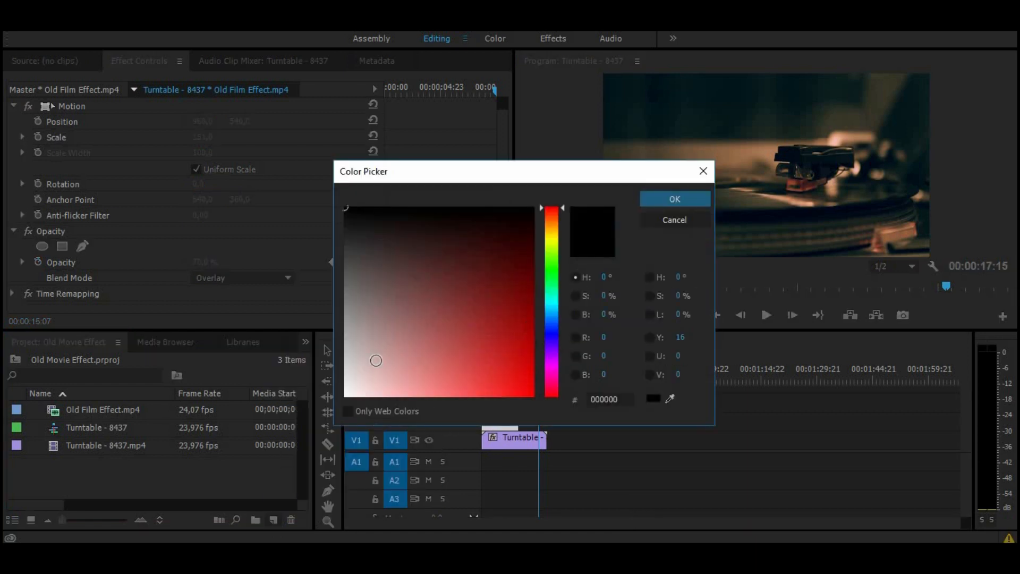
pyautogui.click(674, 198)
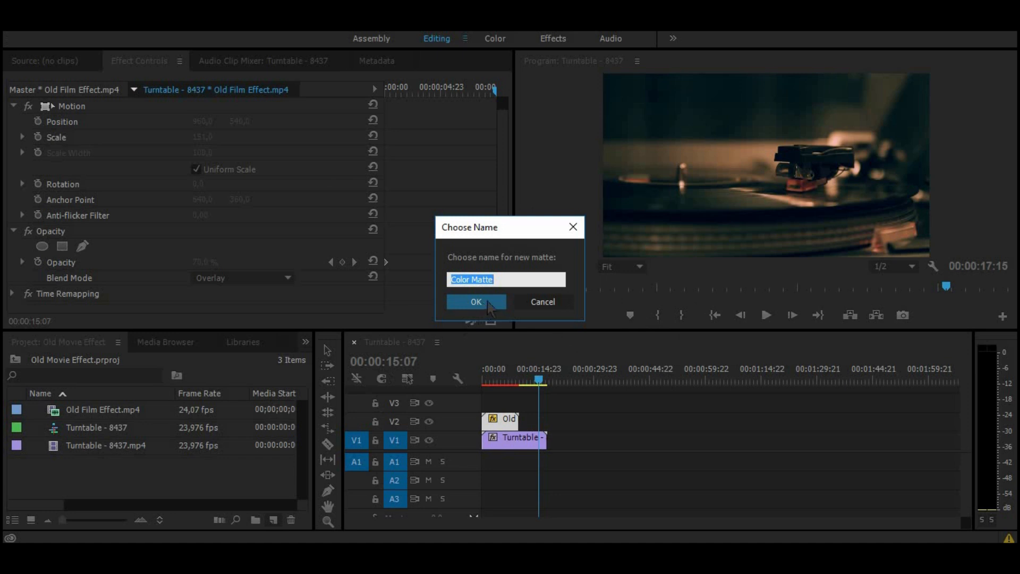
pyautogui.click(476, 302)
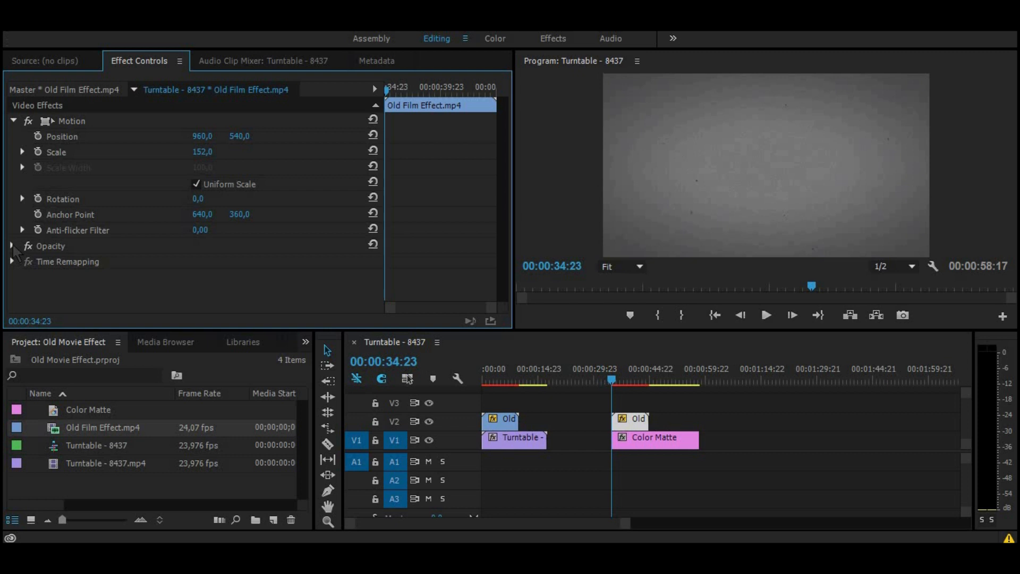
# - Give the old-film clip over the matte Hard Light blending and 30% opacity
pyautogui.click(241, 293)
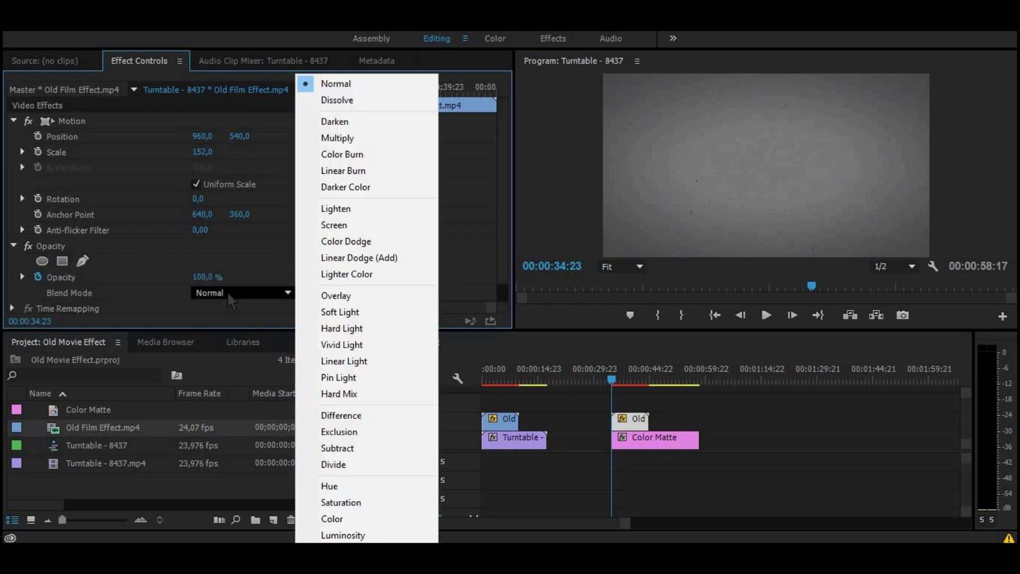
pyautogui.moveTo(341, 328)
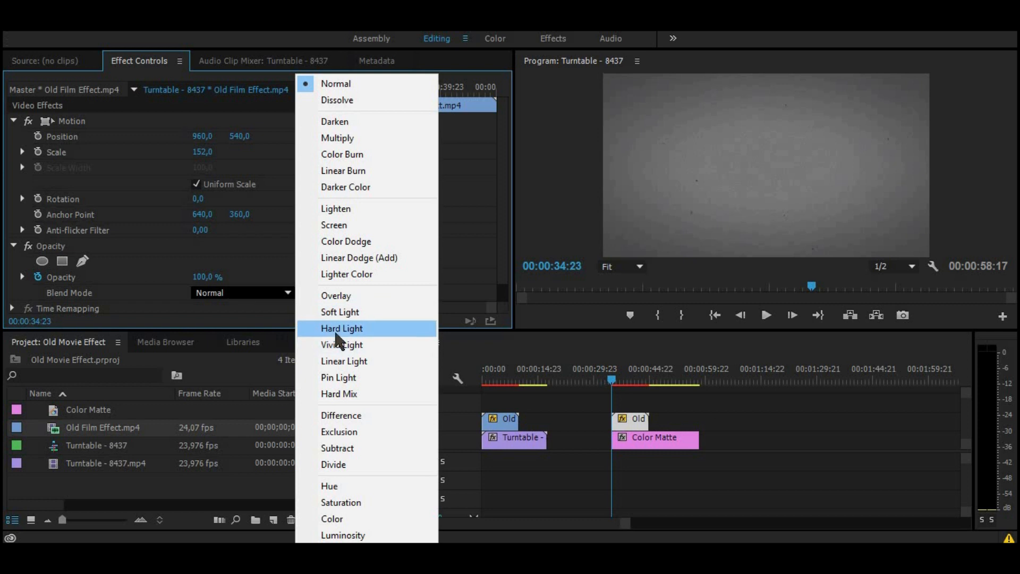
pyautogui.click(342, 328)
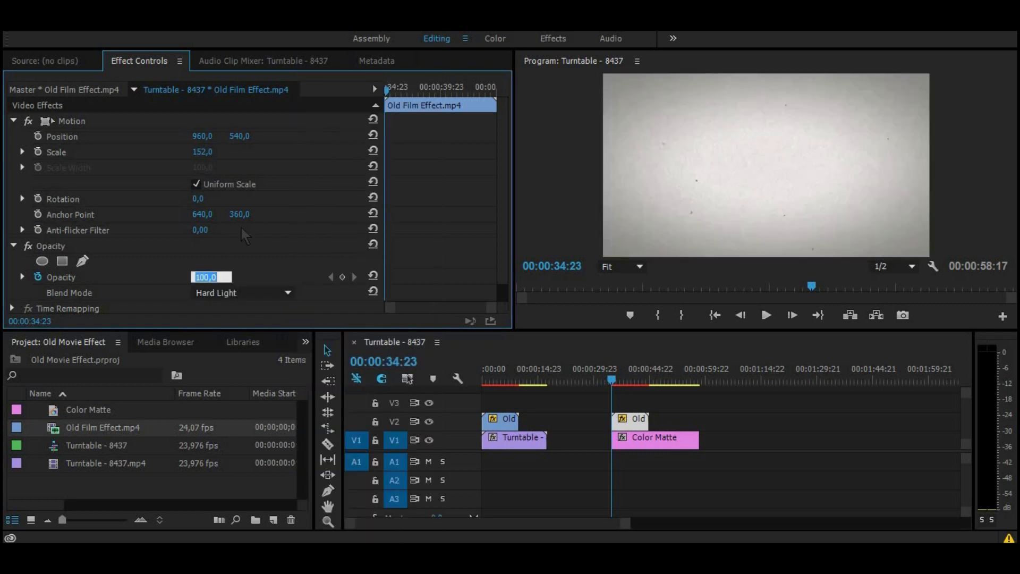
pyautogui.write('30')
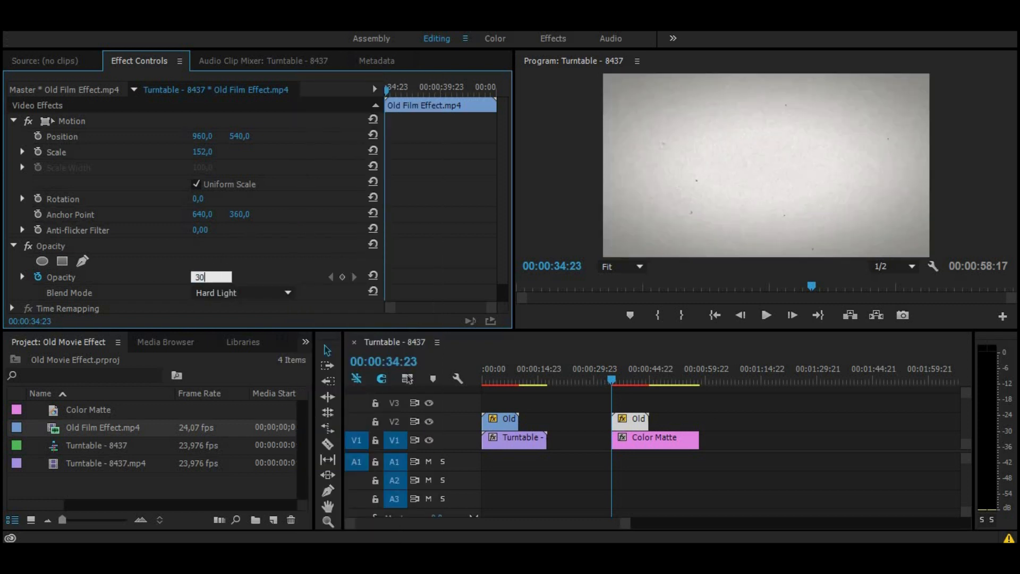
pyautogui.press('enter')
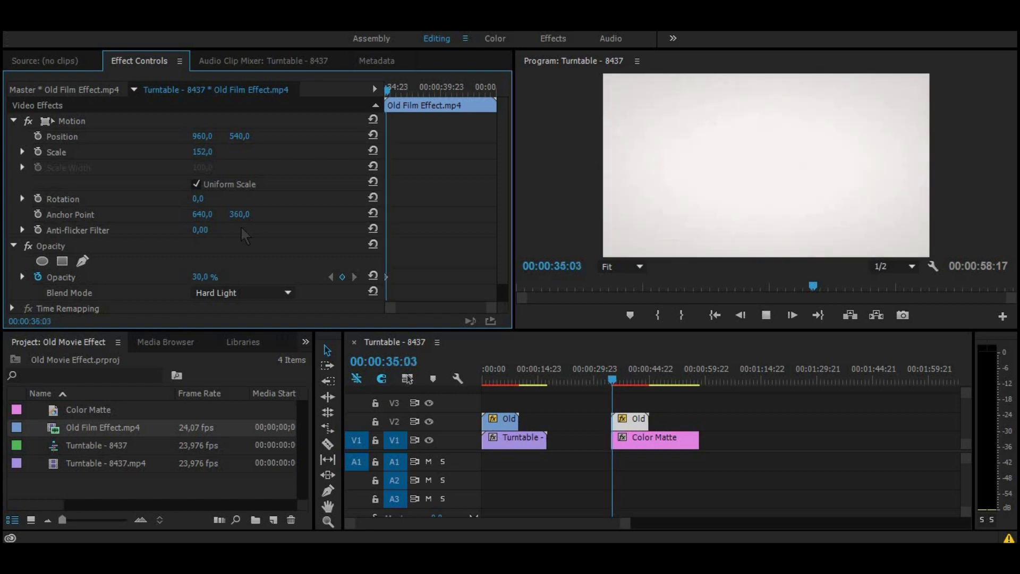